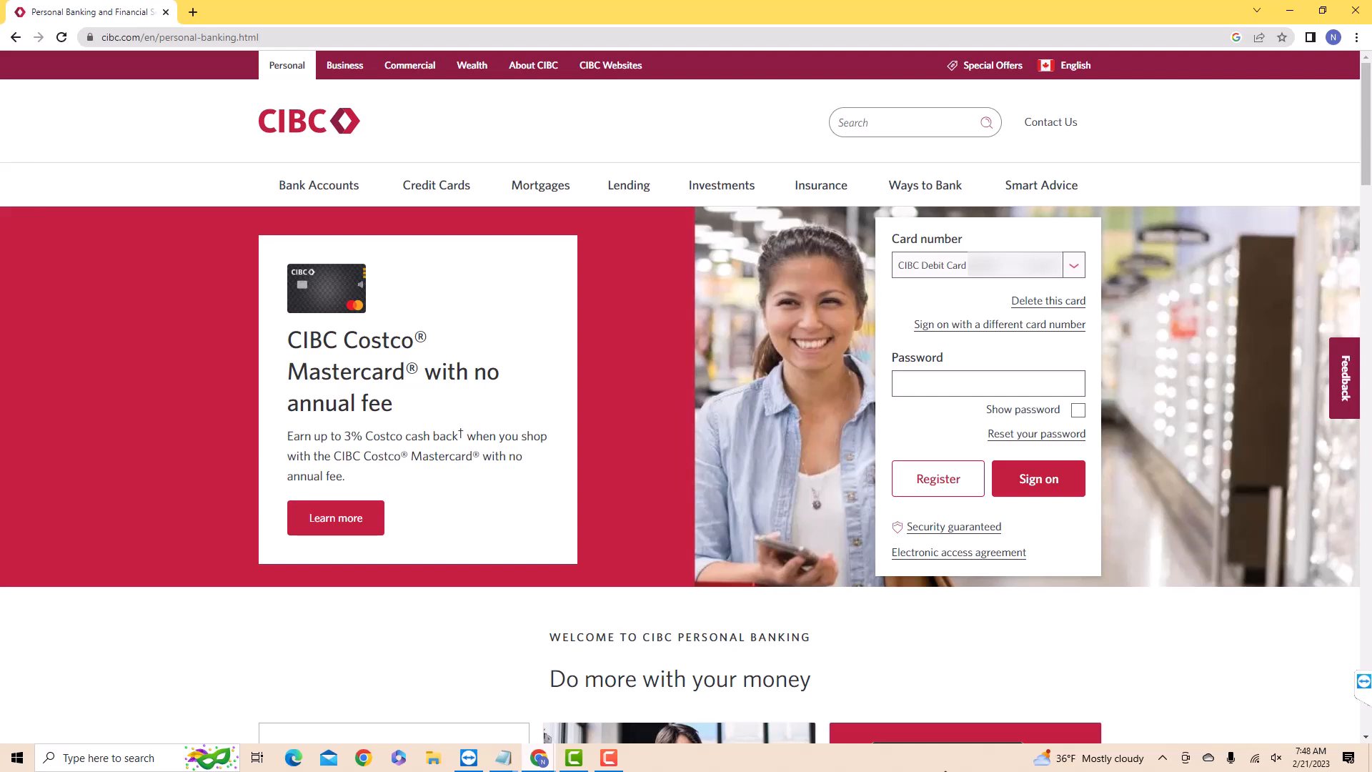
# - Sign on with the entered password to reach the My Accounts chequing overview
pyautogui.click(1037, 477)
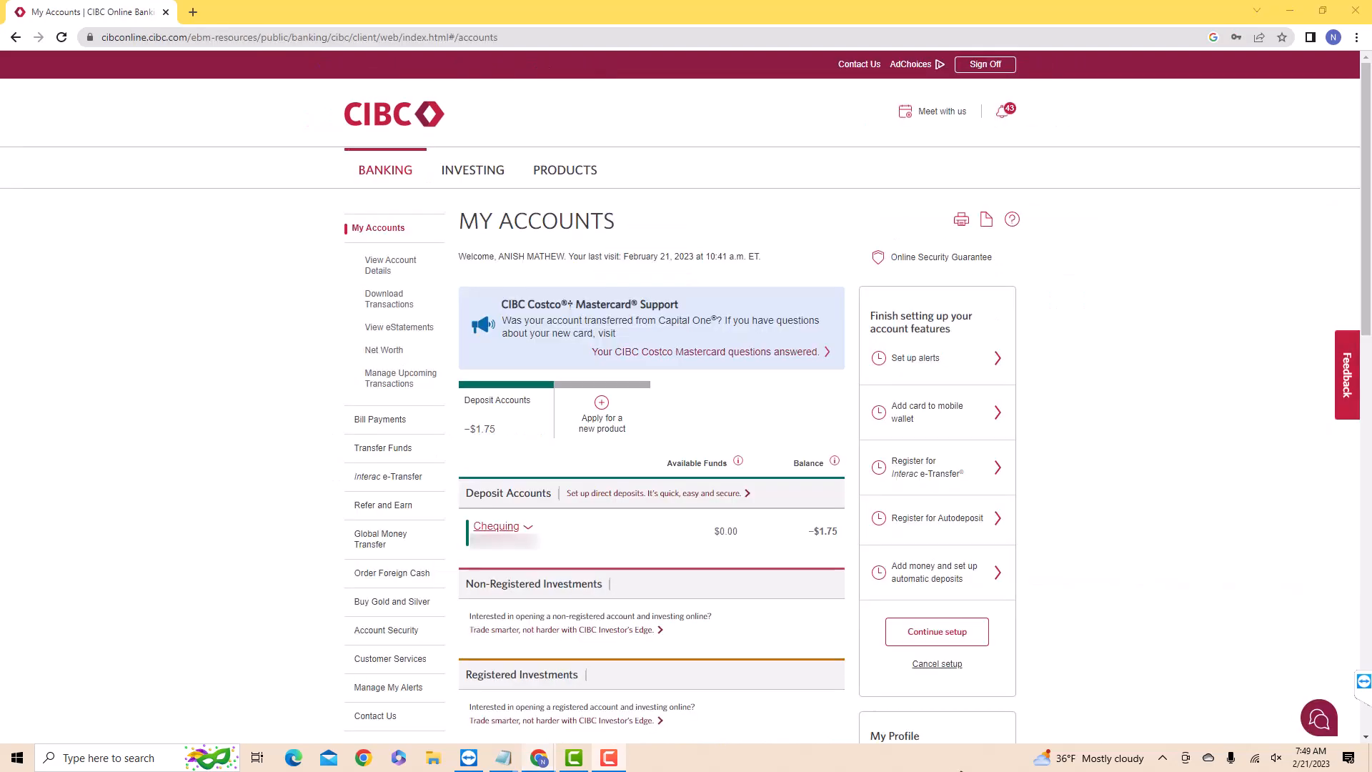
# - Go to Account Security and choose Update on the Change password card
pyautogui.click(385, 630)
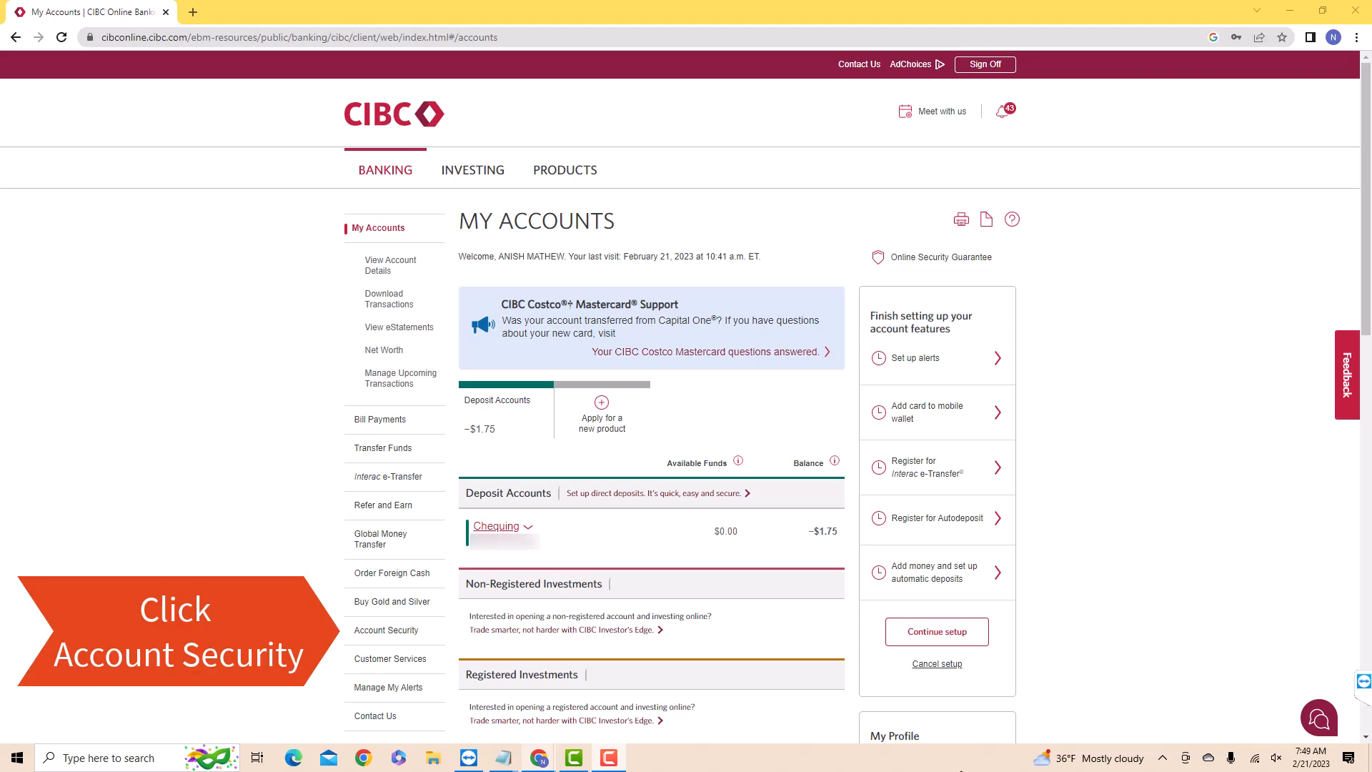
pyautogui.click(385, 630)
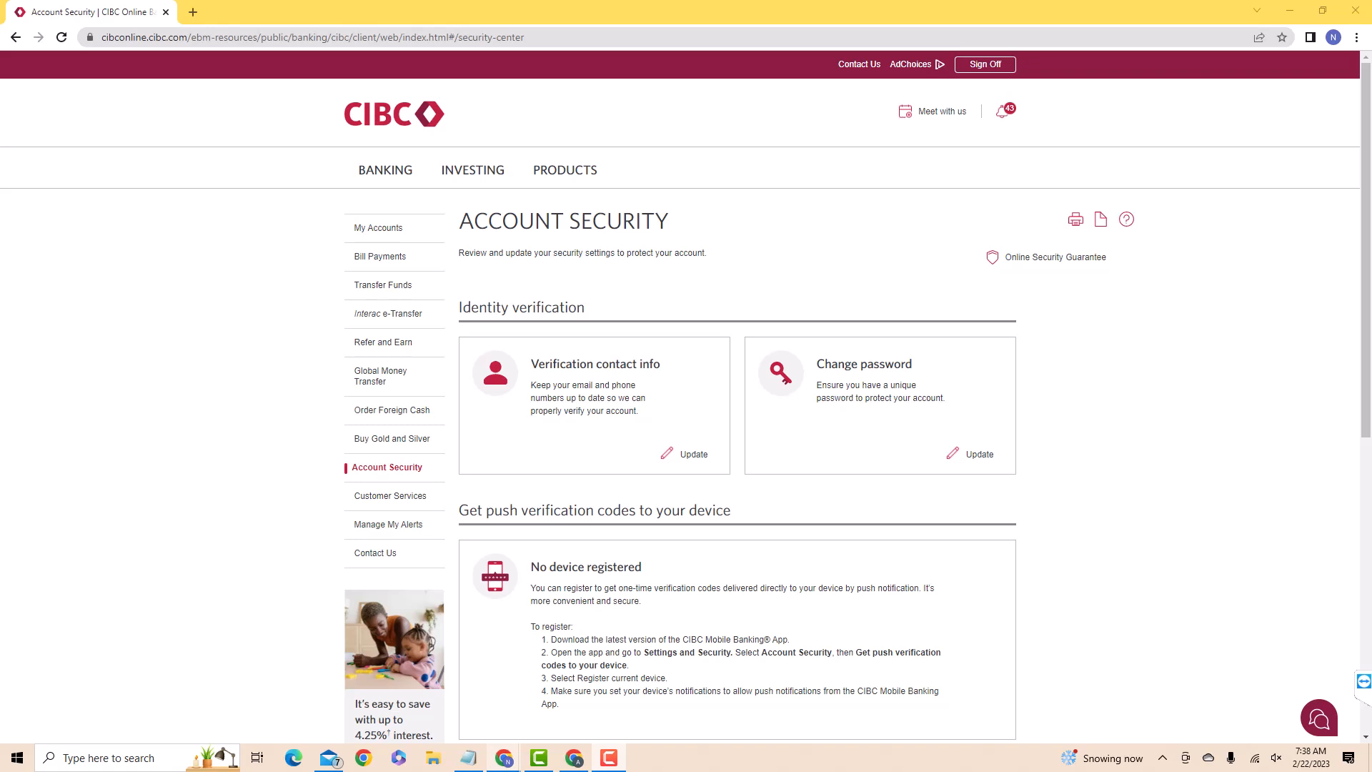
pyautogui.click(979, 453)
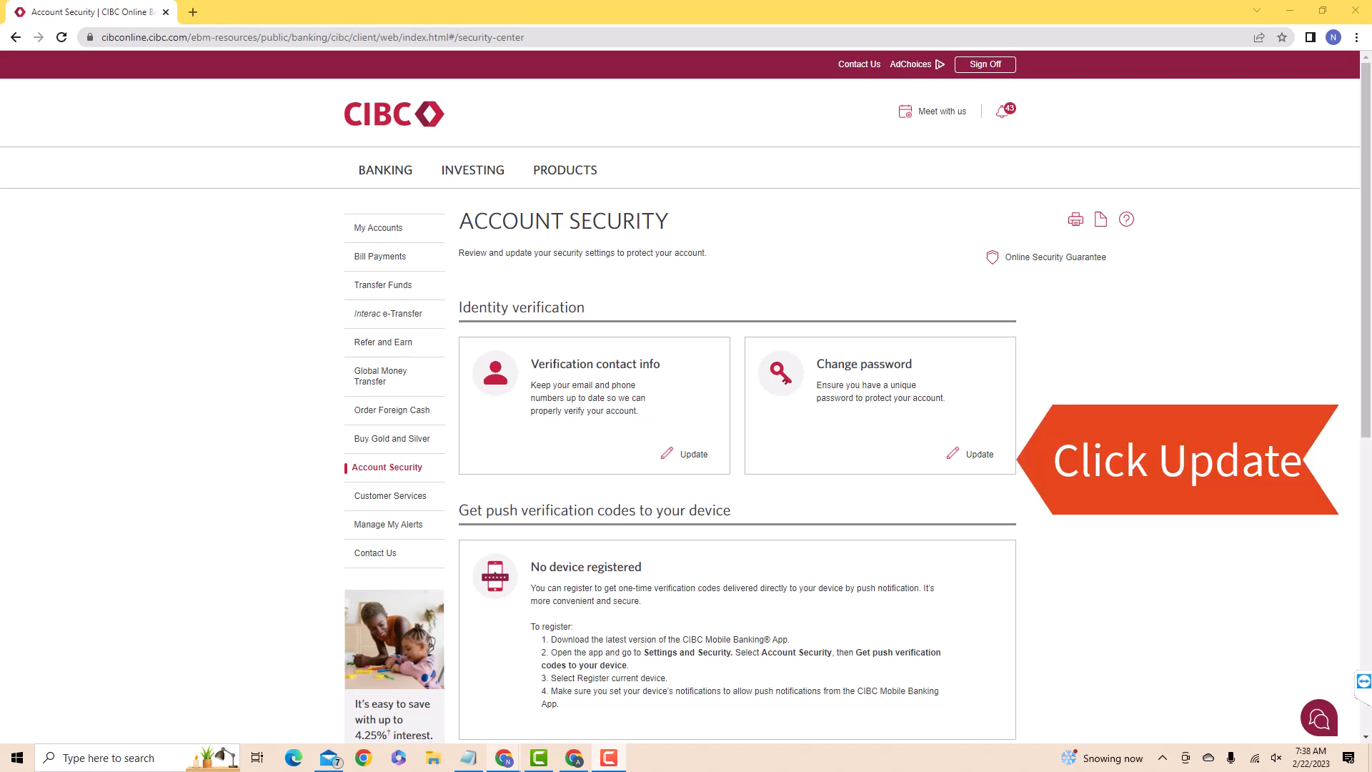
pyautogui.click(978, 453)
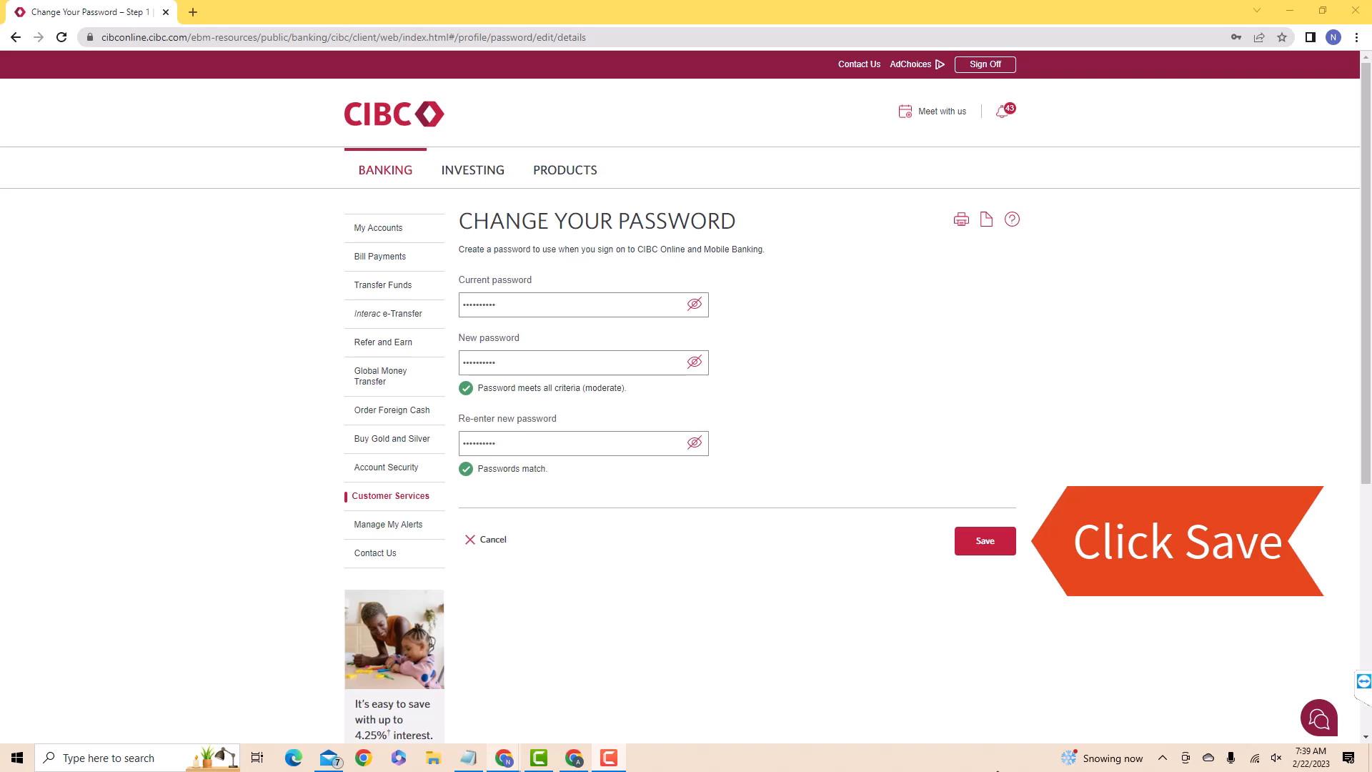
# - Save the completed form with current, new and matching re-entered passwords
pyautogui.click(985, 540)
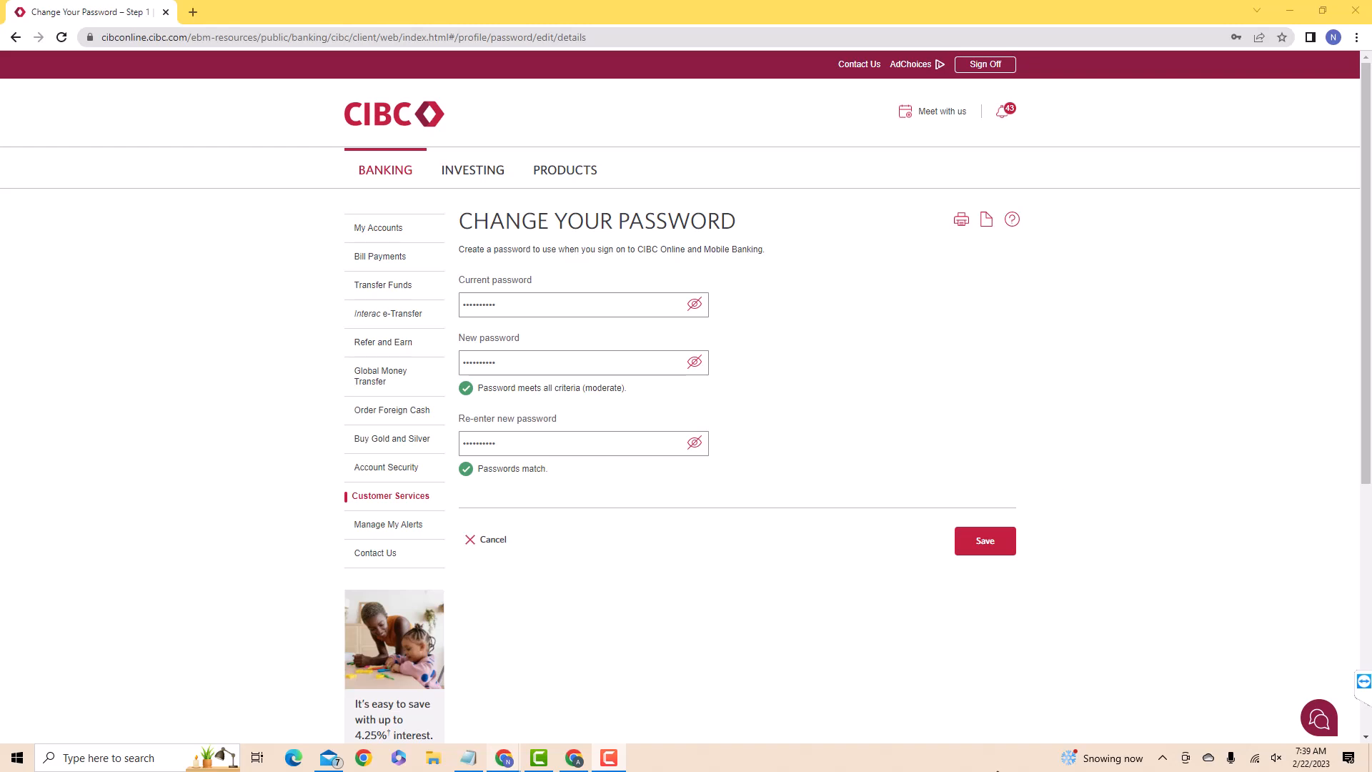